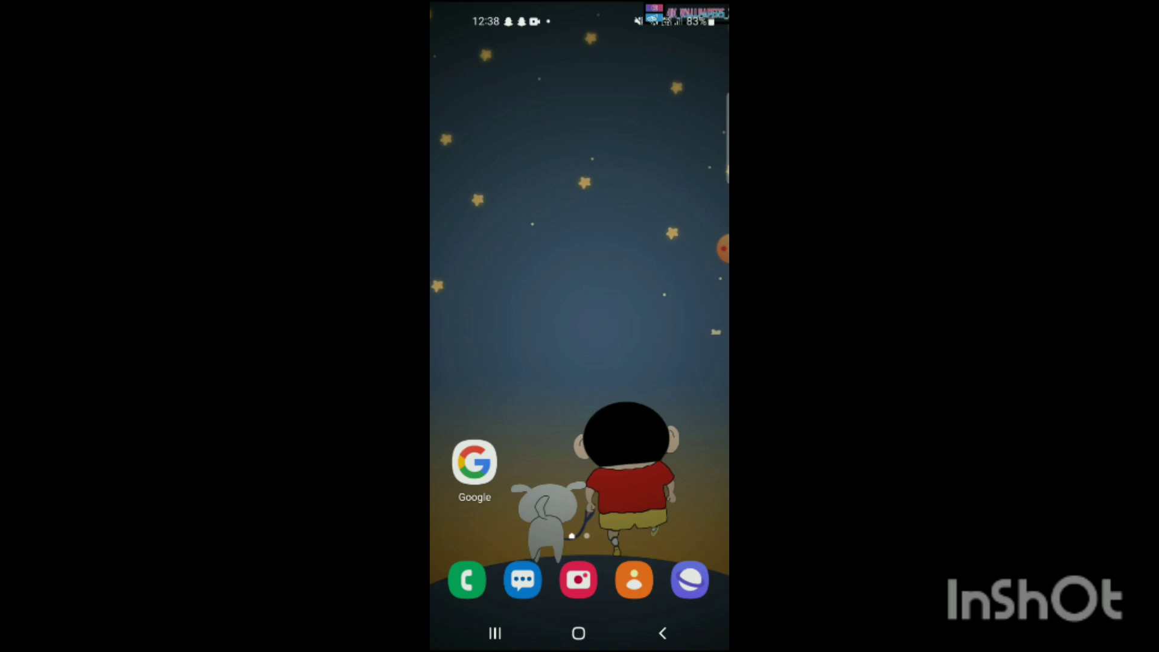
Launch the Facebook app from the app drawer to reach its home feed.
scroll(up, 3)
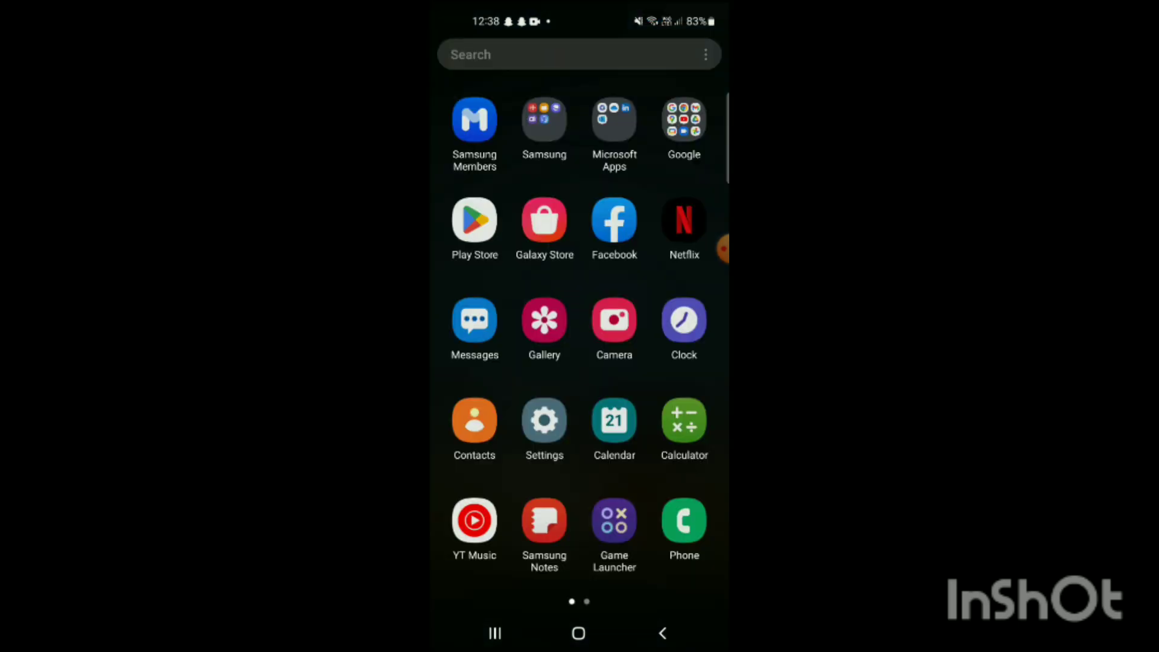
click(613, 223)
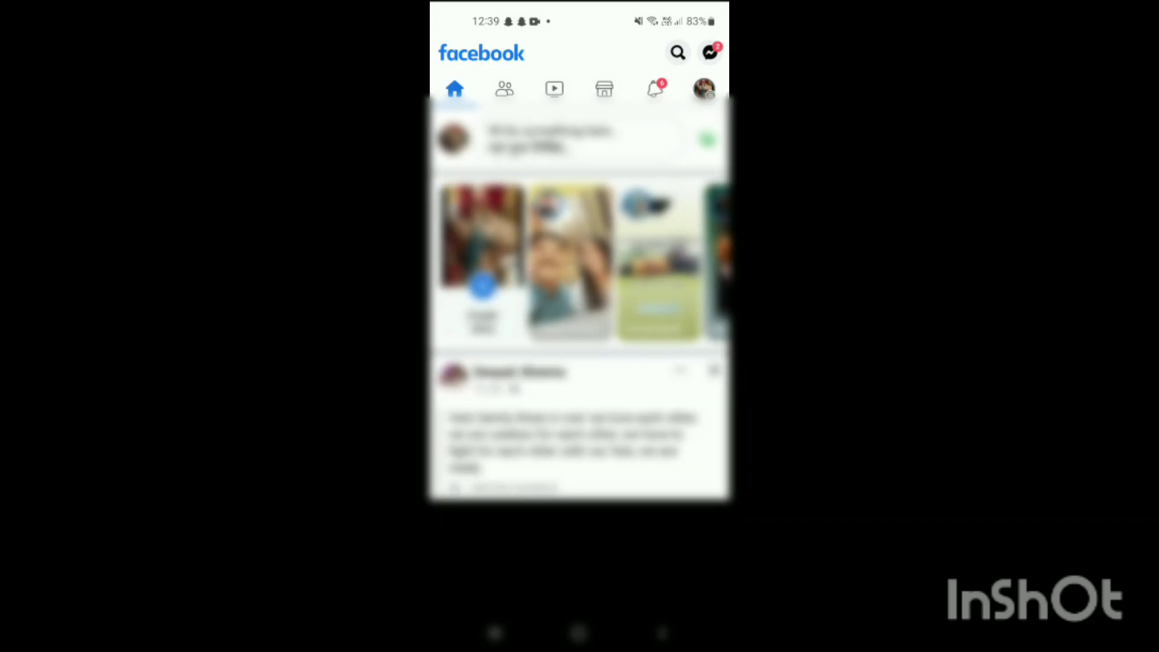
Reach Settings & privacy from the Facebook menu tab.
click(703, 88)
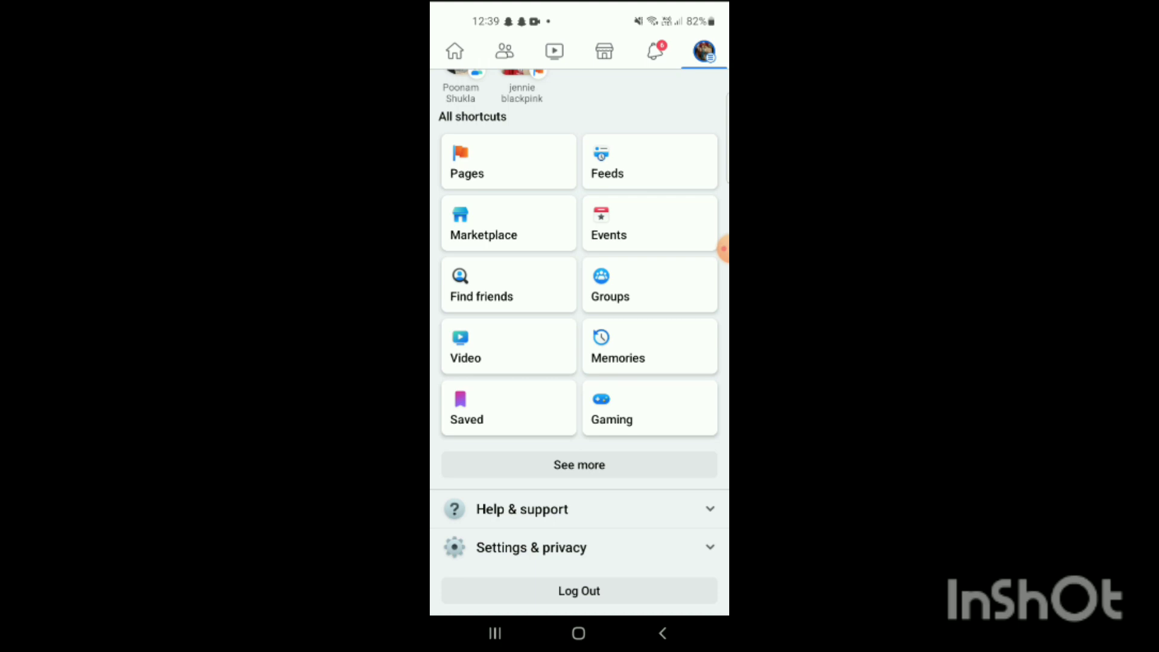
click(532, 547)
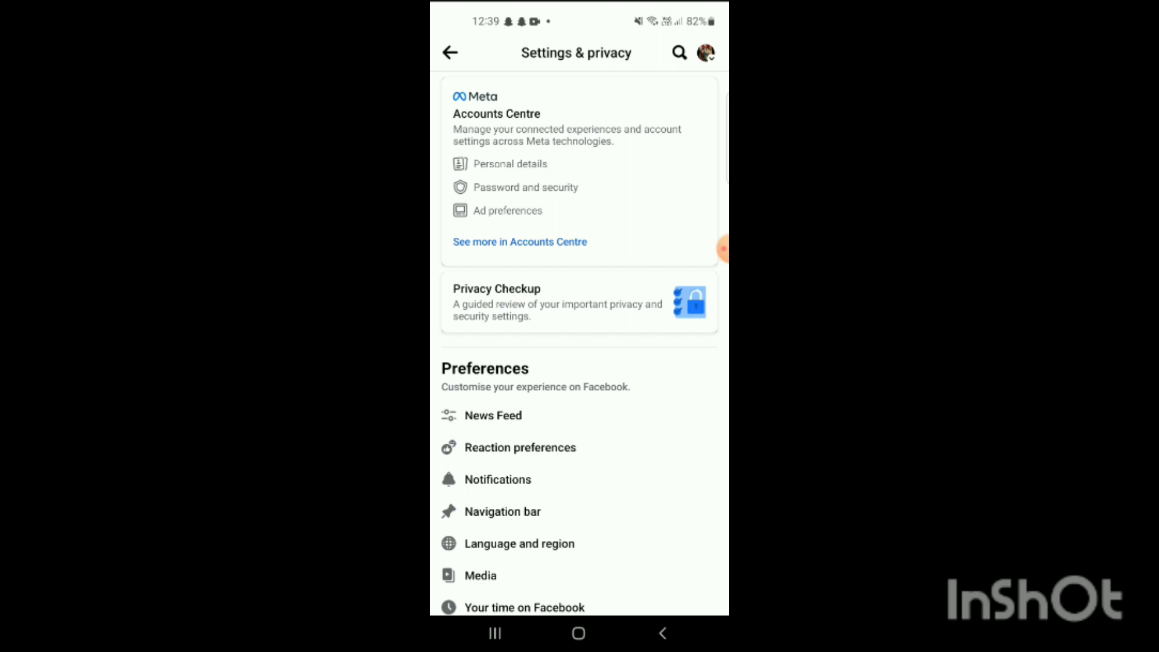
Reach the Navigation bar settings under Preferences.
scroll(down, 3)
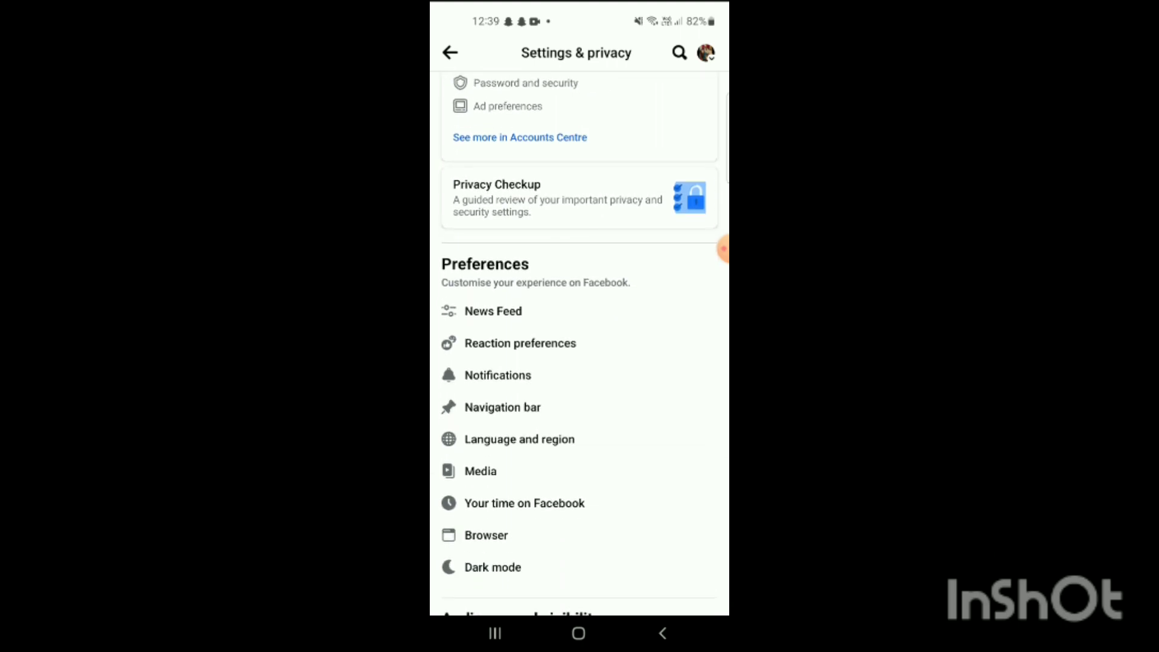
click(503, 406)
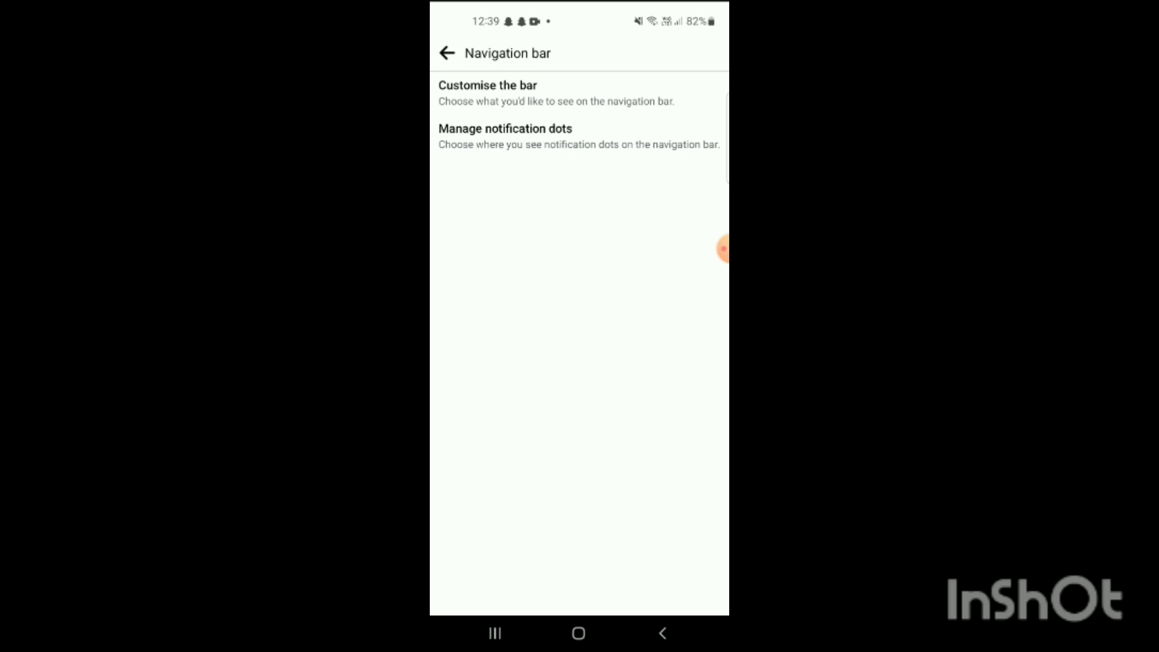
Bring up Customise the bar, showing Friend requests pinned and other shortcuts on Auto.
click(487, 93)
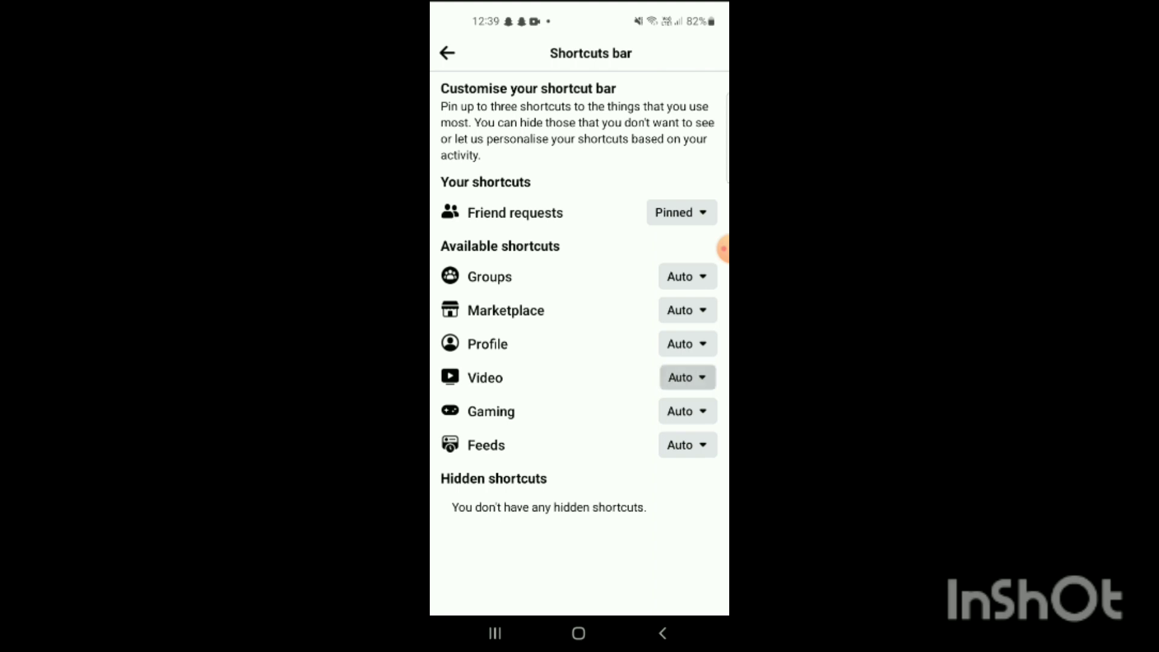
Change the Video shortcut from Auto to Pin so it joins Friend requests.
click(686, 377)
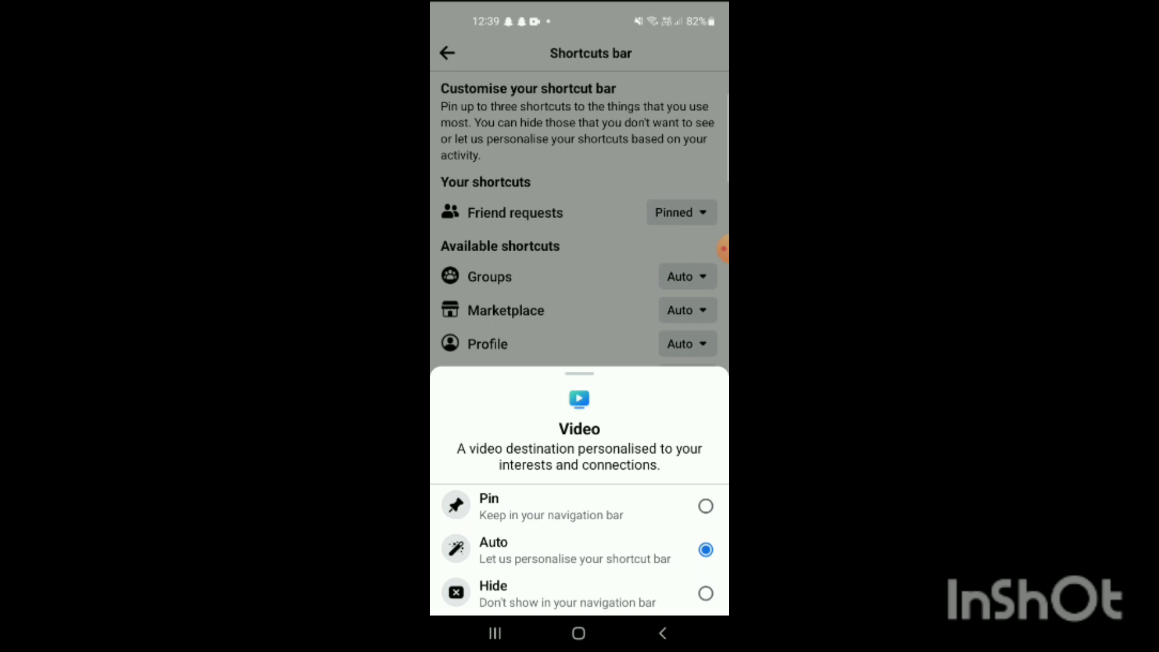
click(488, 506)
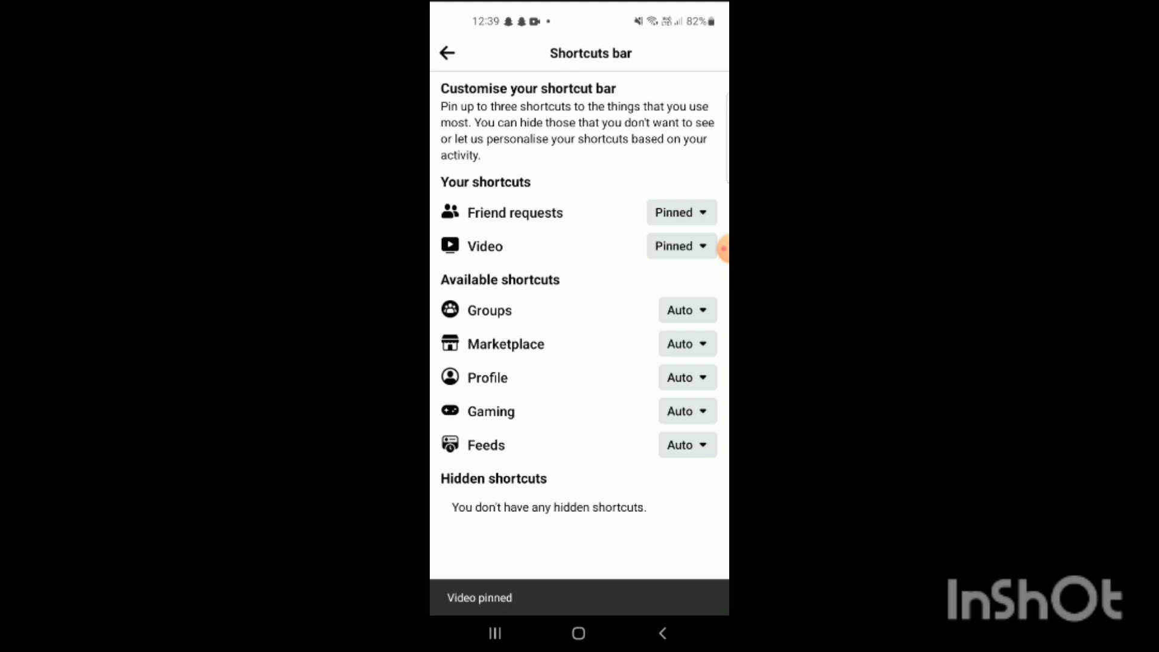